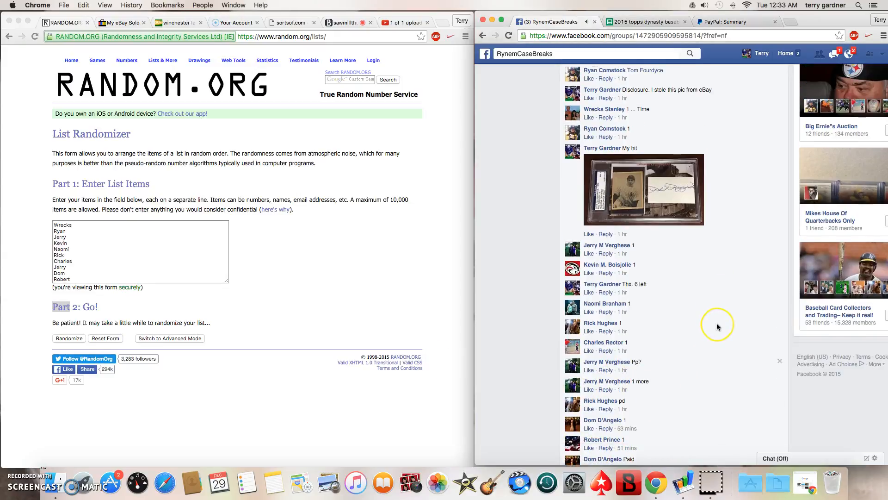
Add a 'live....' comment at the bottom of the case-break post's replies
{"action": "scroll", "scroll_direction": "up", "scroll_amount": 3}
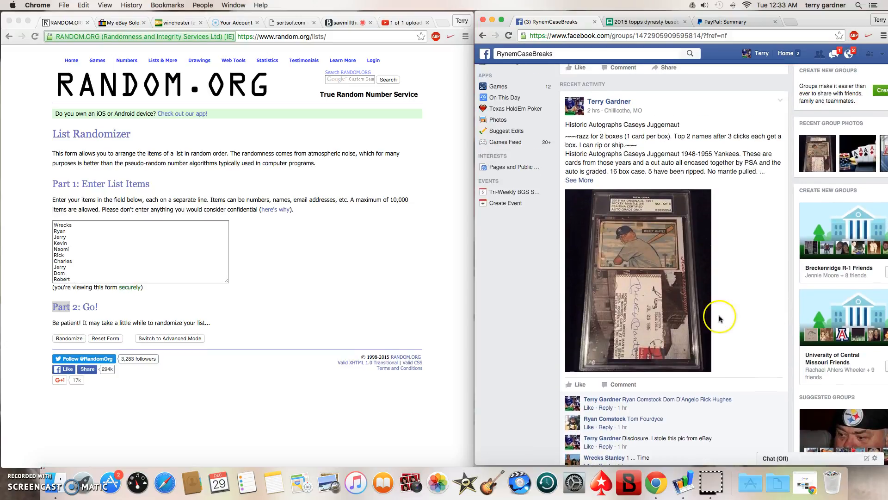
{"action": "mouse_move", "coordinate": [666, 126]}
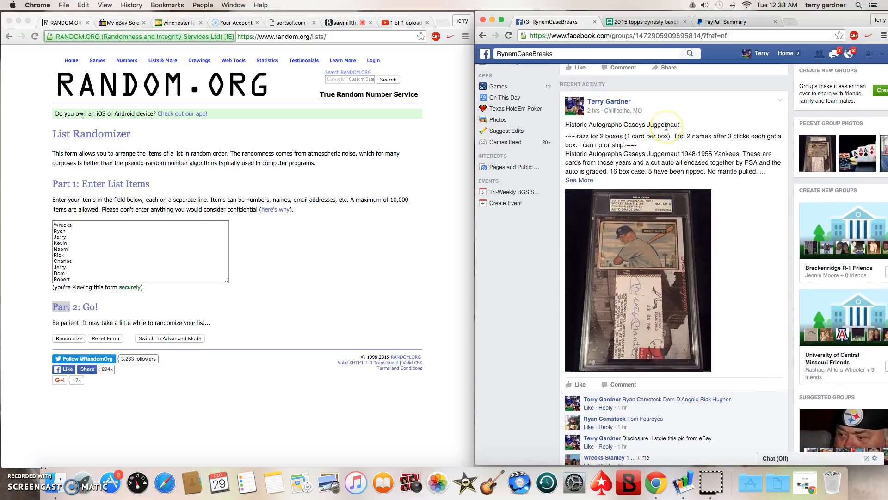
{"action": "mouse_move", "coordinate": [613, 163]}
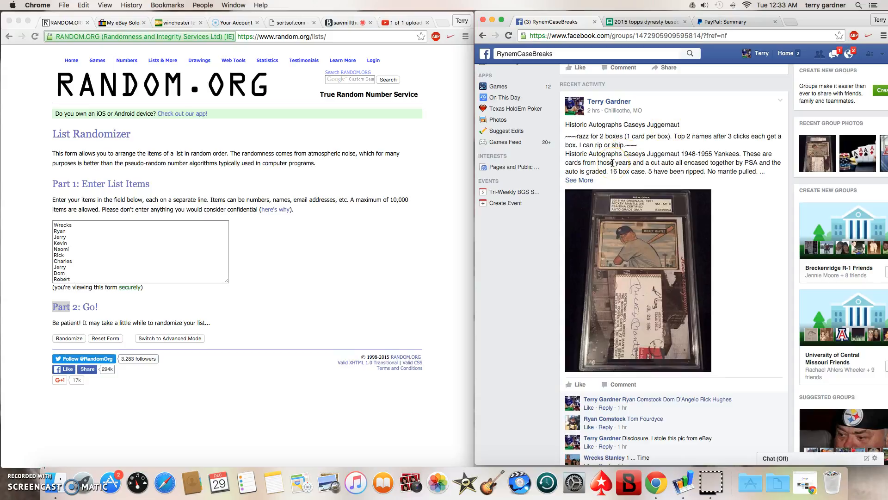
{"action": "mouse_move", "coordinate": [731, 227]}
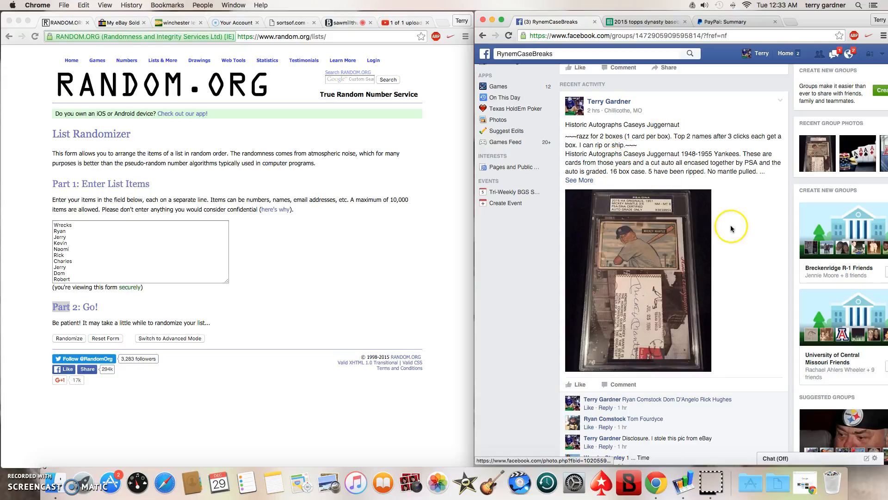
{"action": "mouse_move", "coordinate": [735, 261]}
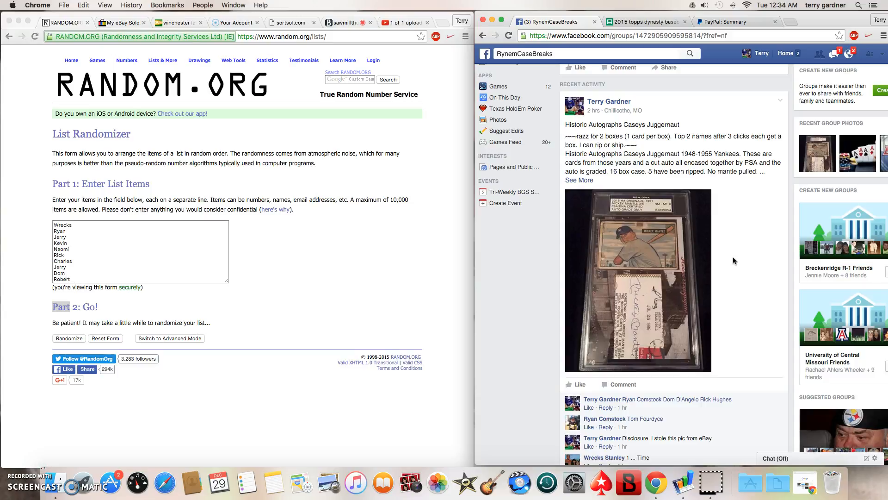
{"action": "scroll", "scroll_direction": "down", "scroll_amount": 3}
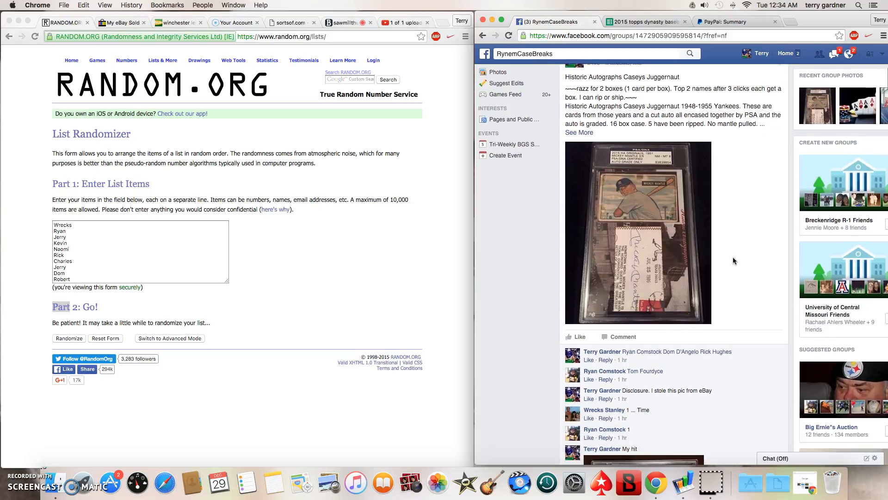
{"action": "scroll", "scroll_direction": "down", "scroll_amount": 3}
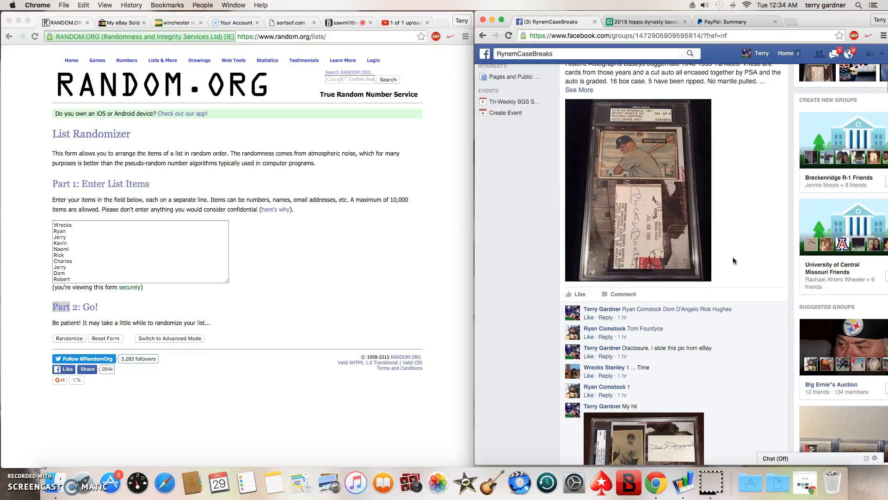
{"action": "scroll", "scroll_direction": "down", "scroll_amount": 3}
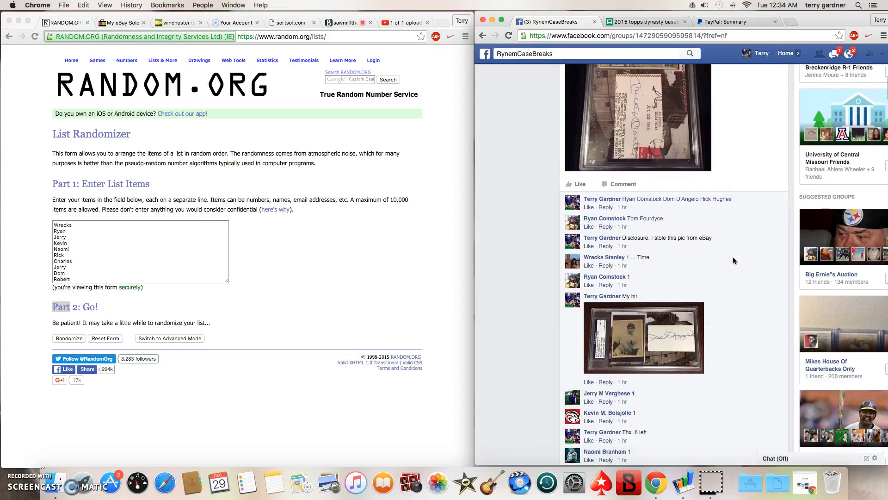
{"action": "scroll", "scroll_direction": "down", "scroll_amount": 3}
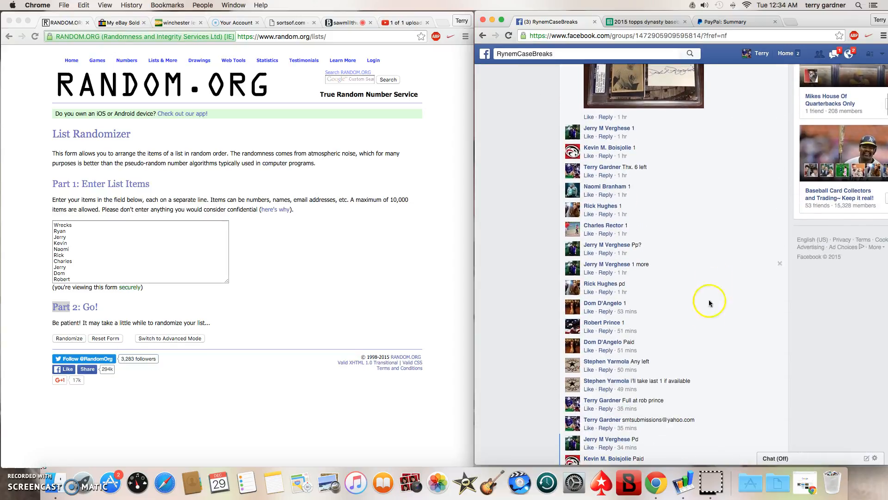
{"action": "scroll", "scroll_direction": "down", "scroll_amount": 3}
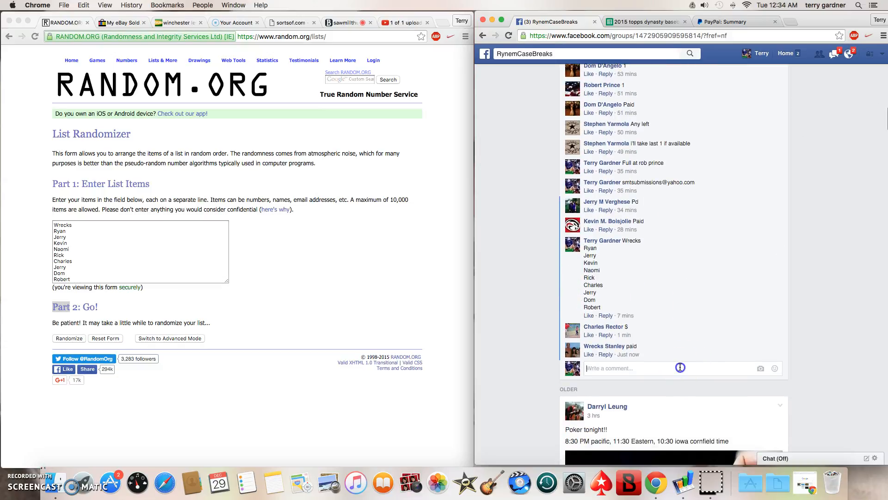
{"action": "type", "text": "live....."}
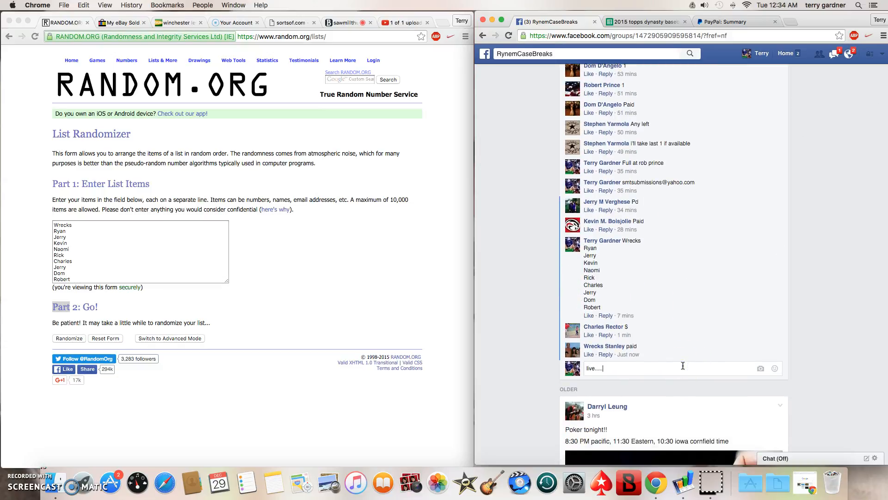
{"action": "key", "text": "Return"}
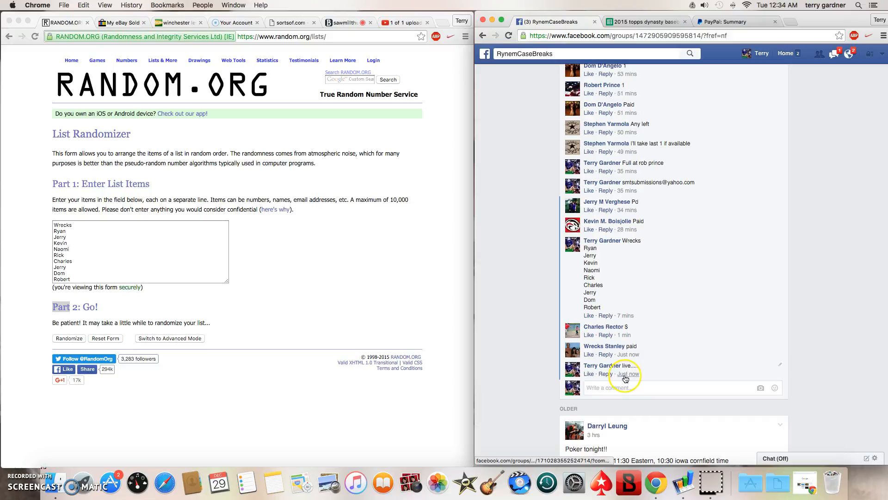
{"action": "mouse_move", "coordinate": [628, 373]}
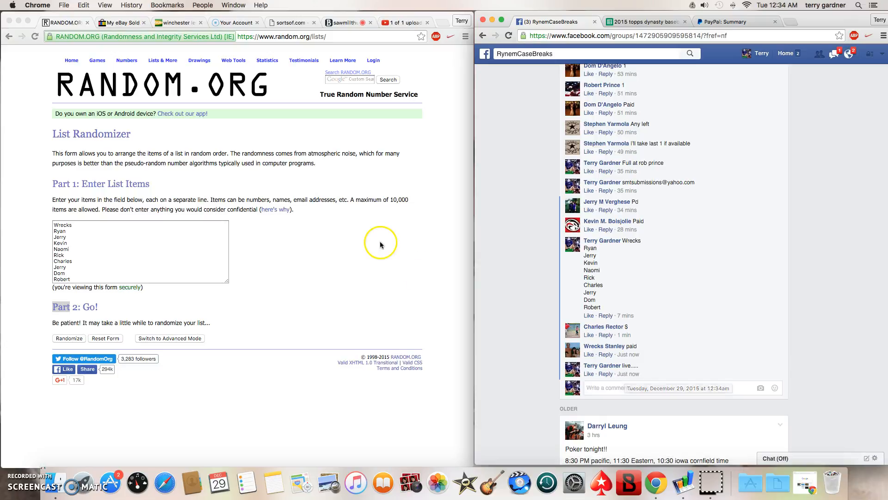
{"action": "left_click", "coordinate": [61, 227]}
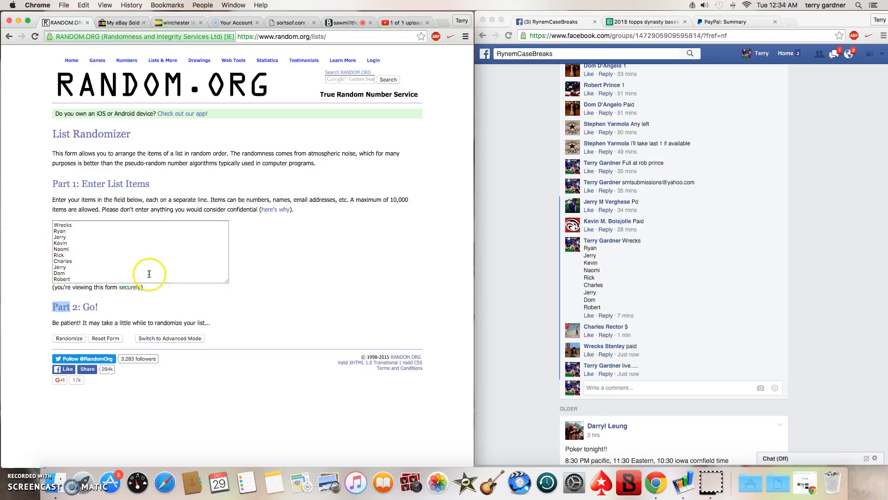
{"action": "mouse_move", "coordinate": [299, 276]}
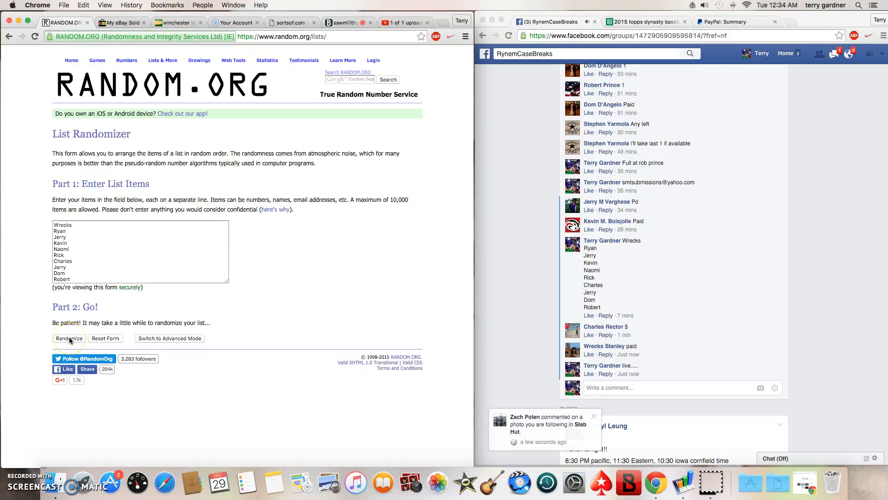
Randomize the ten names three times, leaving Charles first and Robert second
{"action": "left_click", "coordinate": [69, 339]}
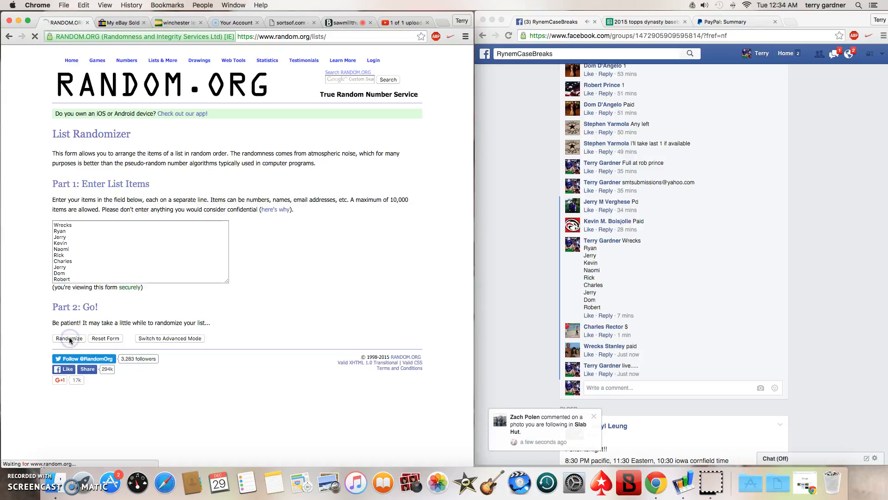
{"action": "left_click", "coordinate": [67, 339]}
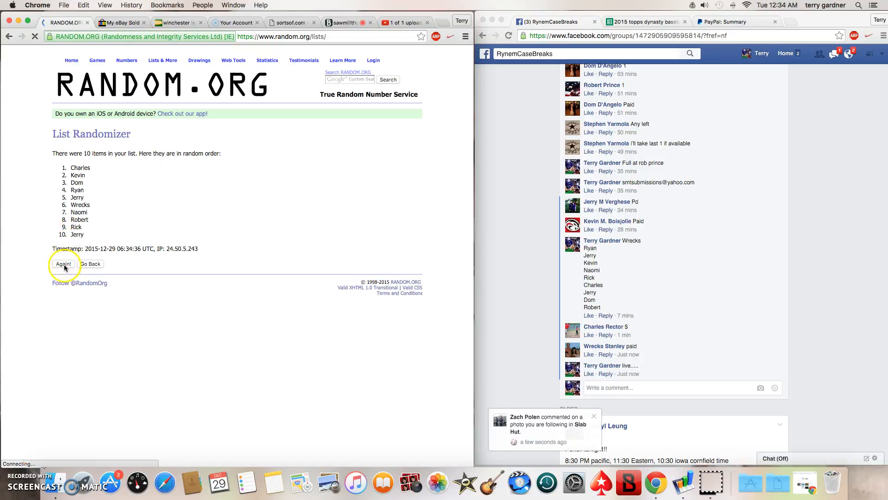
{"action": "left_click", "coordinate": [62, 263]}
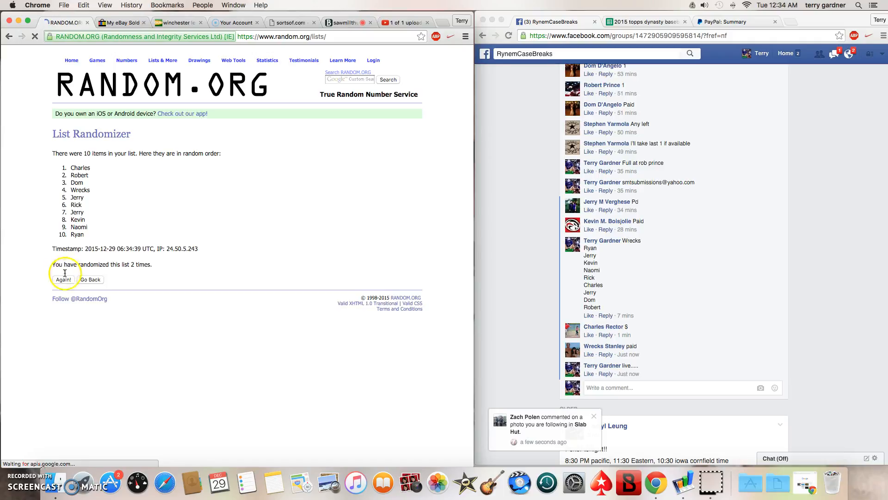
{"action": "left_click", "coordinate": [62, 279]}
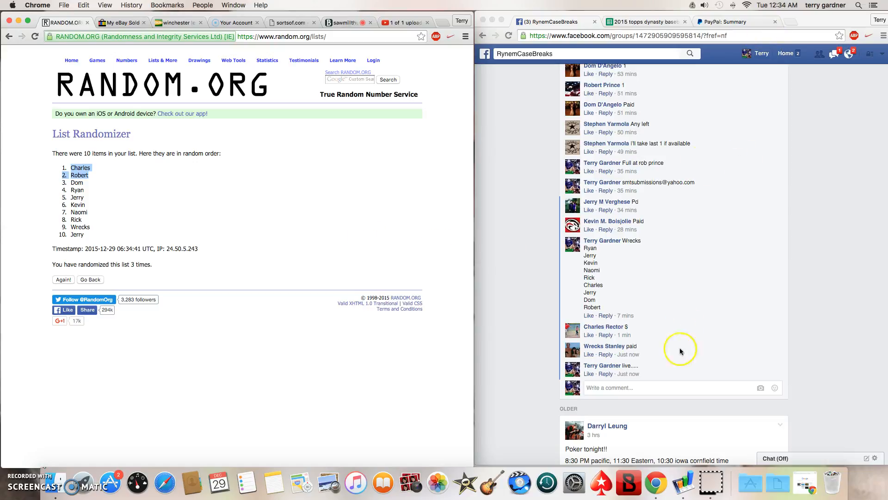
{"action": "left_click", "coordinate": [651, 387]}
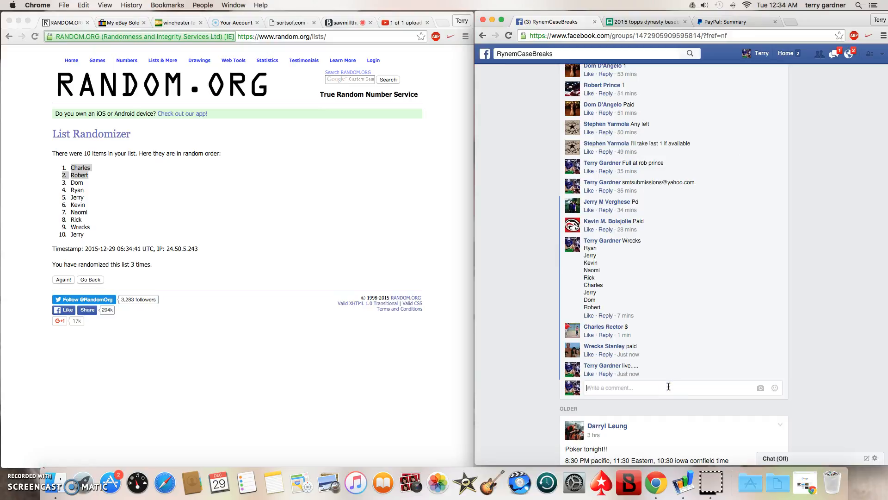
Add a 'video complete' comment to the thread
{"action": "type", "text": "video como"}
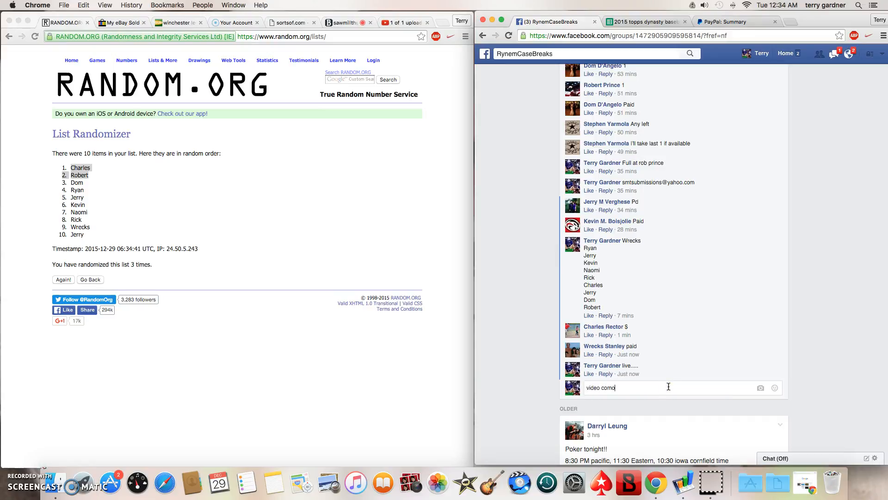
{"action": "key", "text": "Return"}
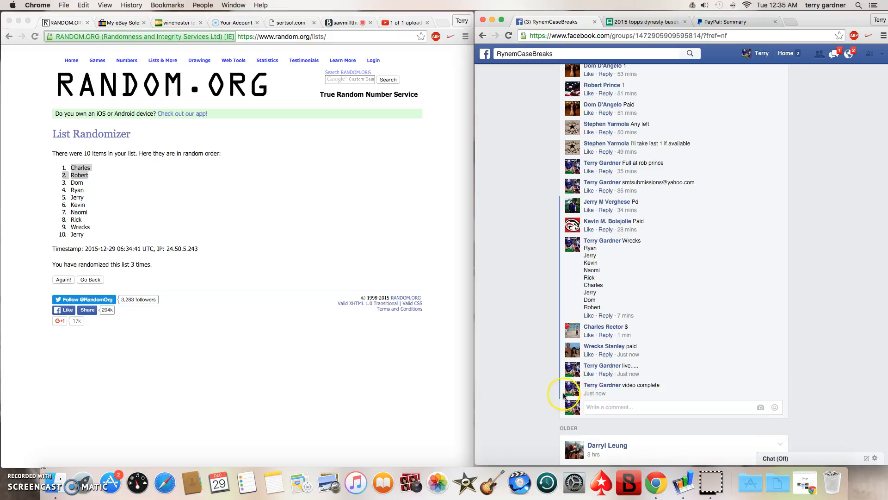